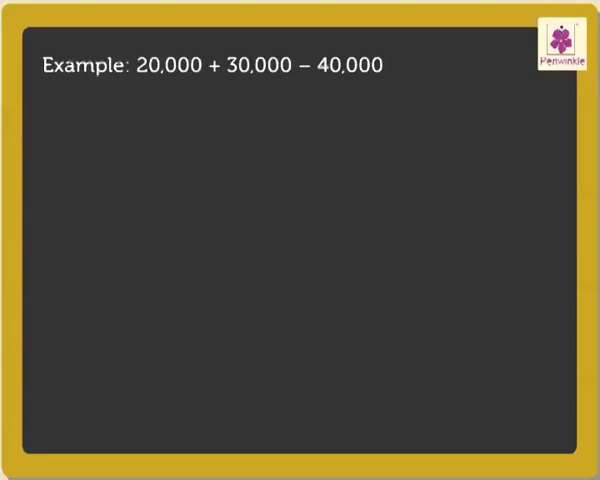
type("Always solve from left t")
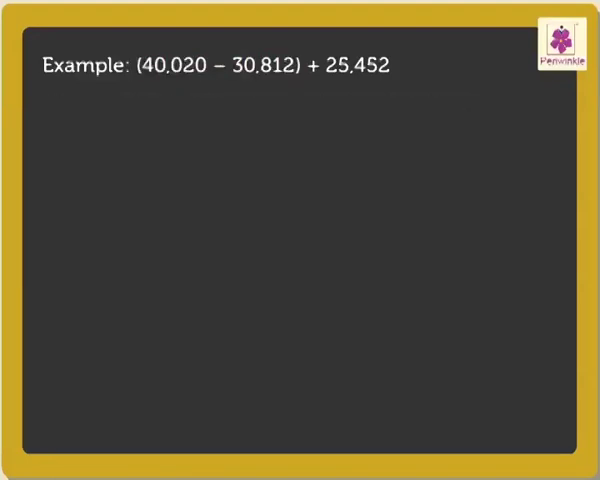
type("Step 1:")
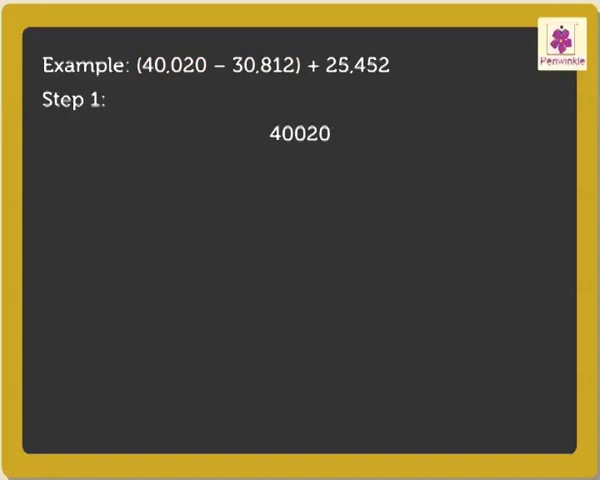
type("- 3")
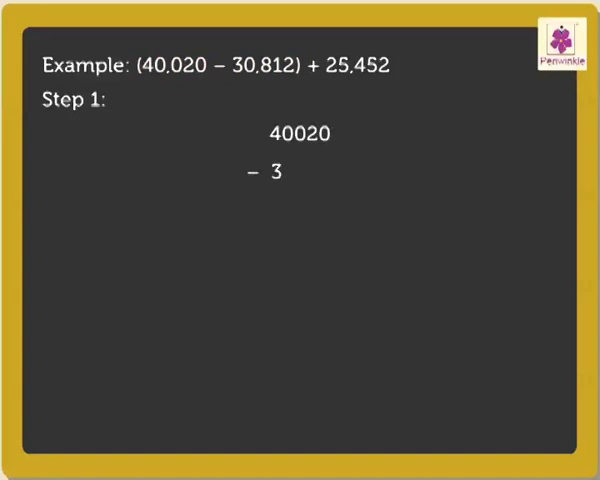
type("081")
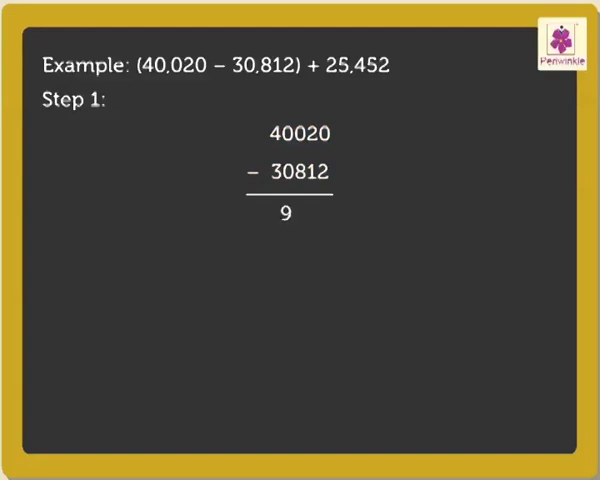
type("208")
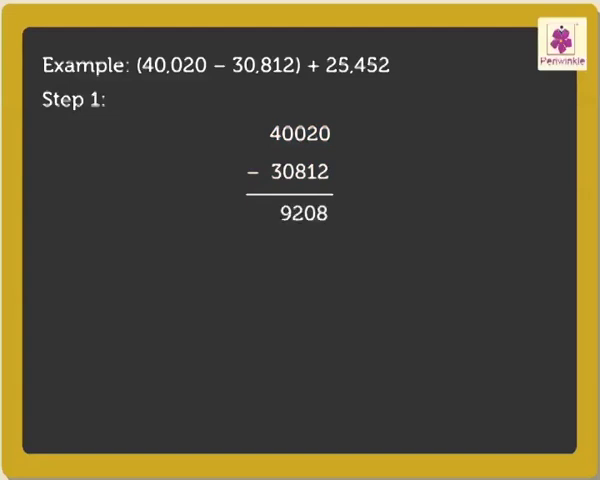